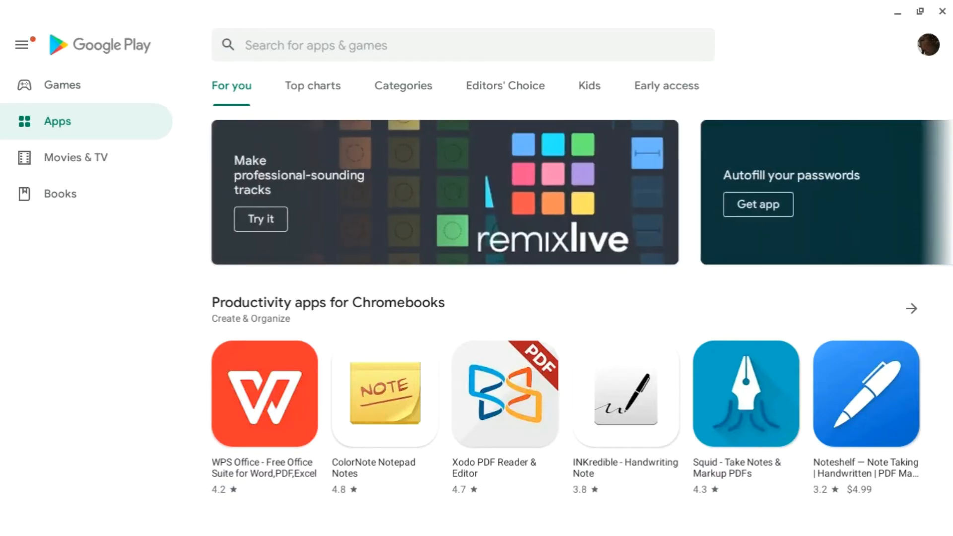
{"action": "mouse_move", "coordinate": [185, 93]}
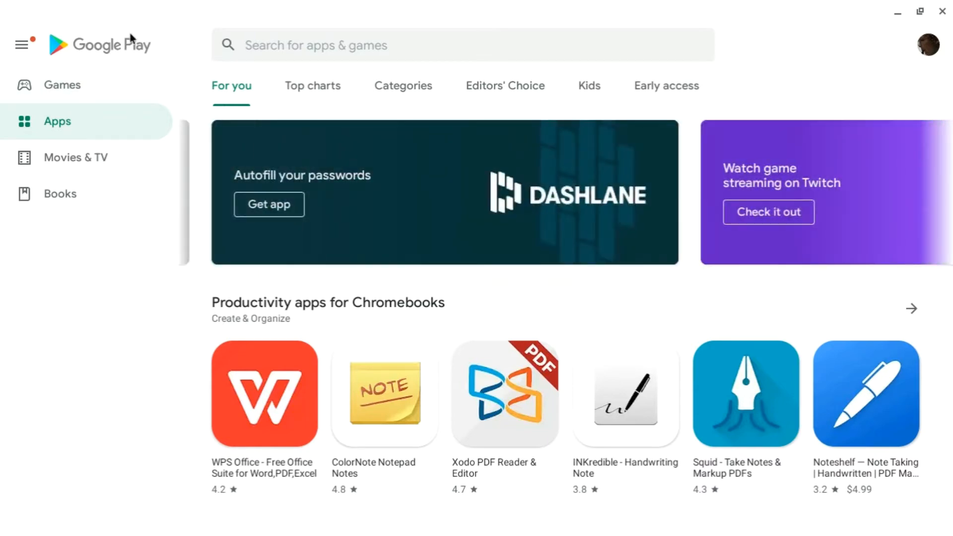
{"action": "mouse_move", "coordinate": [125, 32]}
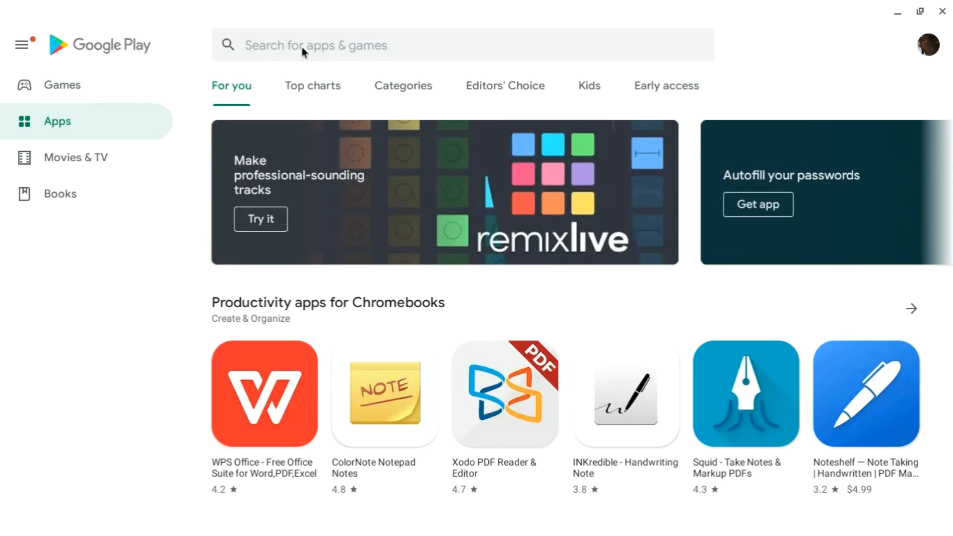
Step: Search Google Play for 'geofs - flight simulator free'
{"action": "type", "text": "geofs - flight simulator free"}
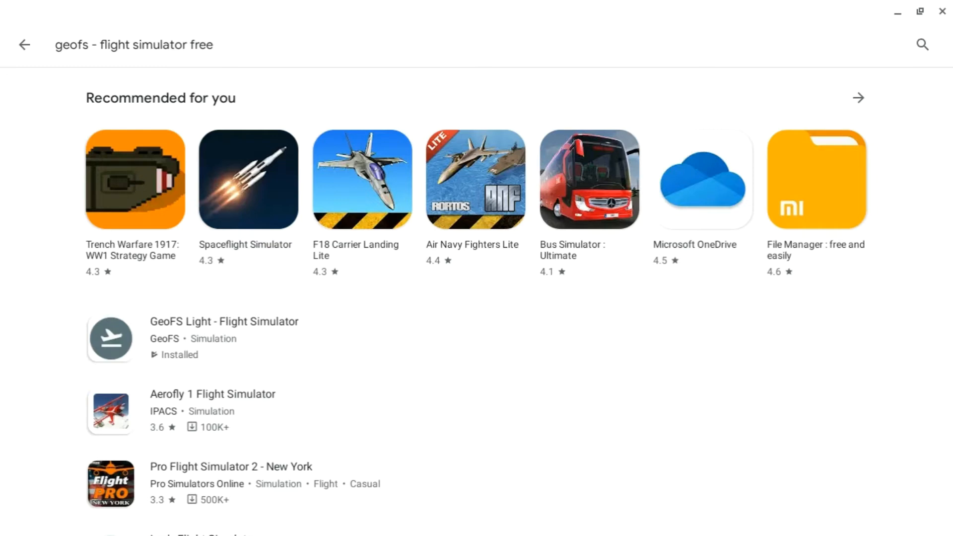
{"action": "mouse_move", "coordinate": [289, 331]}
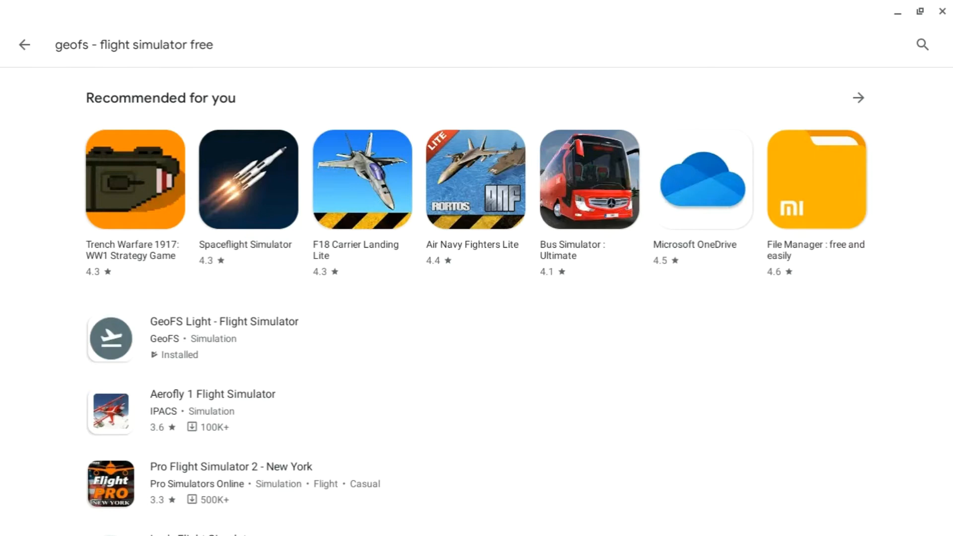
Step: Launch GeoFS Light from its store page into flight
{"action": "left_click", "coordinate": [224, 321]}
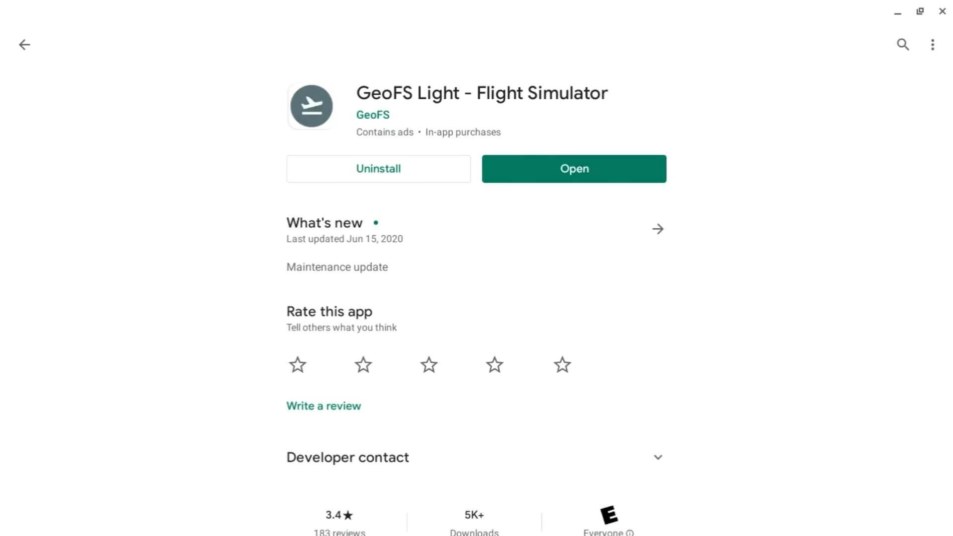
{"action": "mouse_move", "coordinate": [724, 356]}
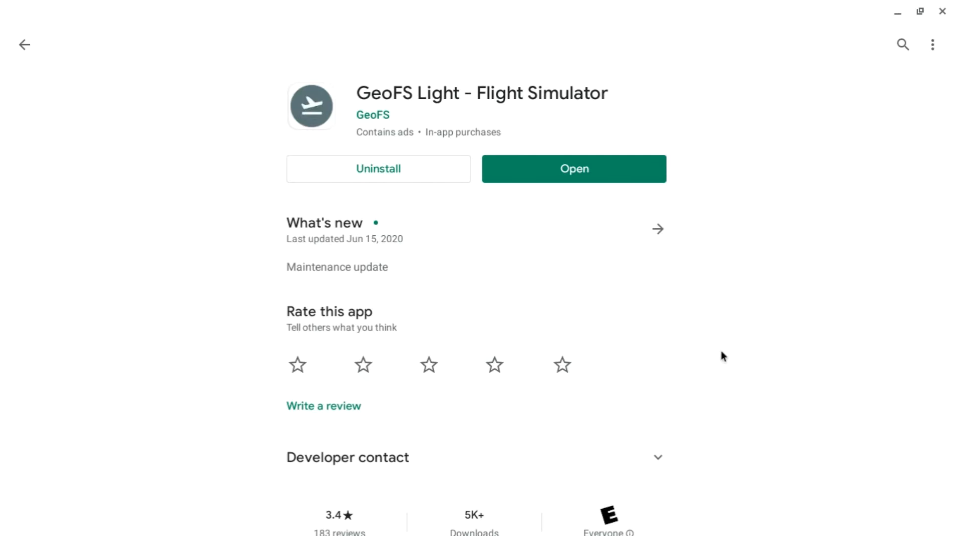
{"action": "left_click", "coordinate": [573, 169]}
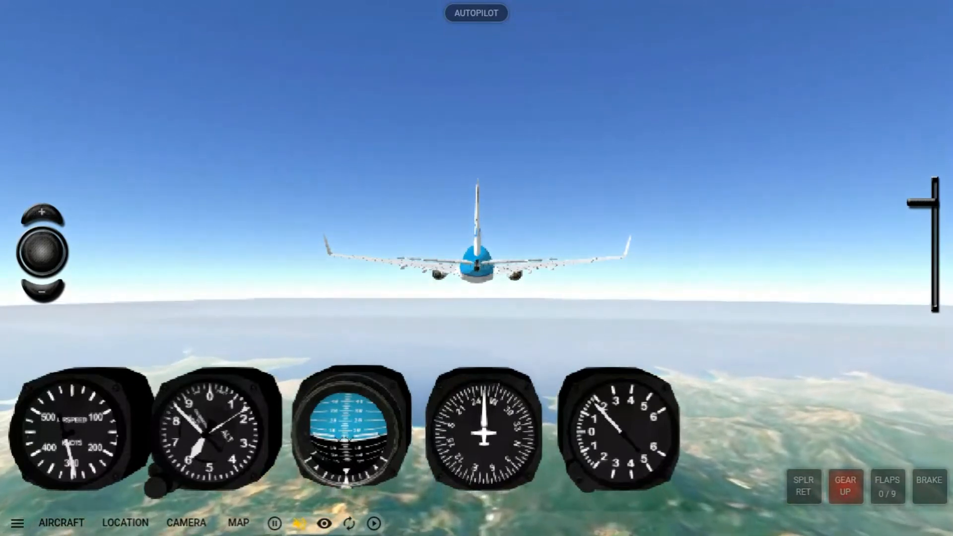
{"action": "left_click", "coordinate": [299, 523]}
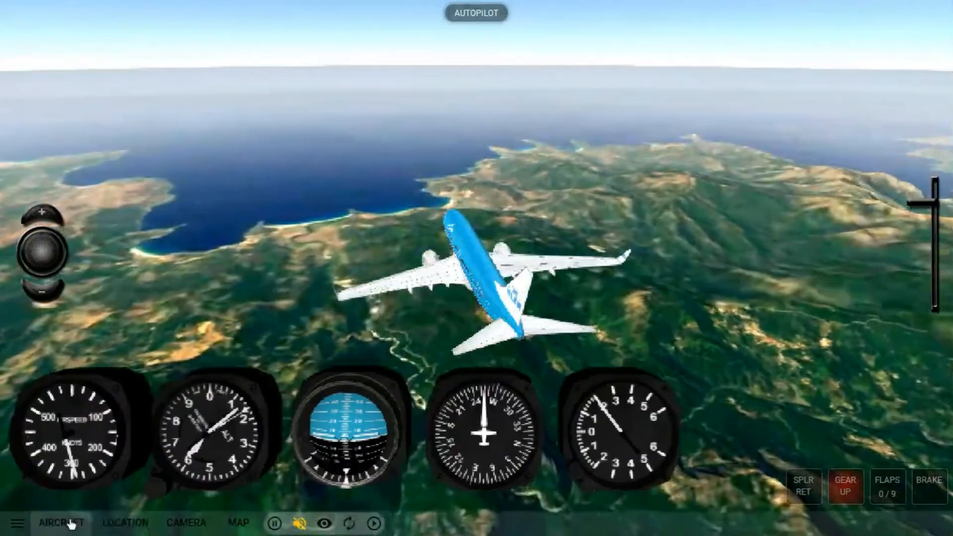
{"action": "left_click", "coordinate": [60, 522]}
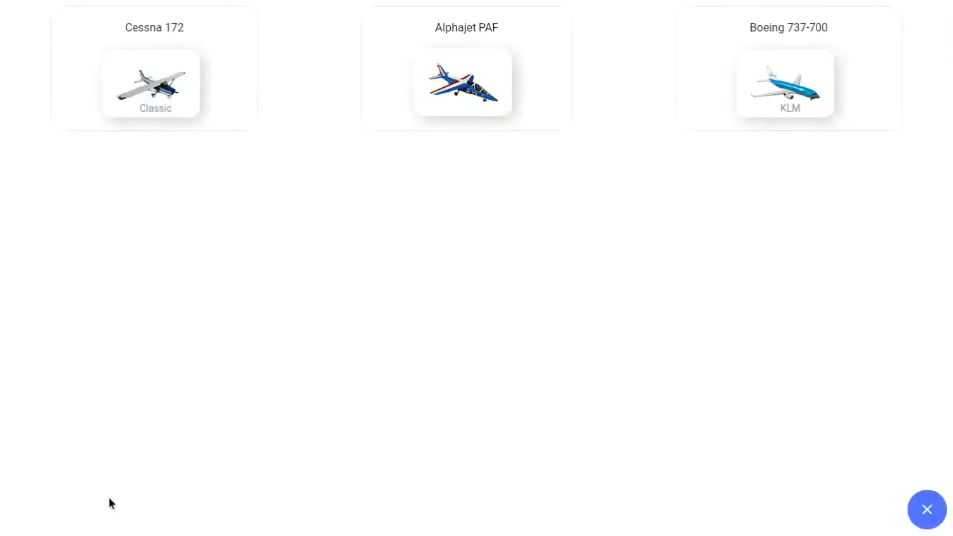
{"action": "mouse_move", "coordinate": [256, 329]}
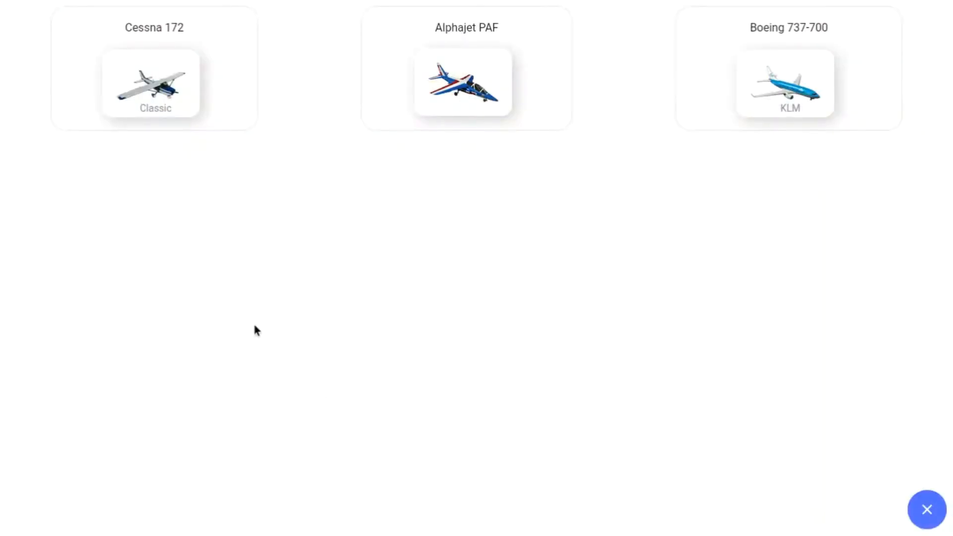
{"action": "mouse_move", "coordinate": [588, 86]}
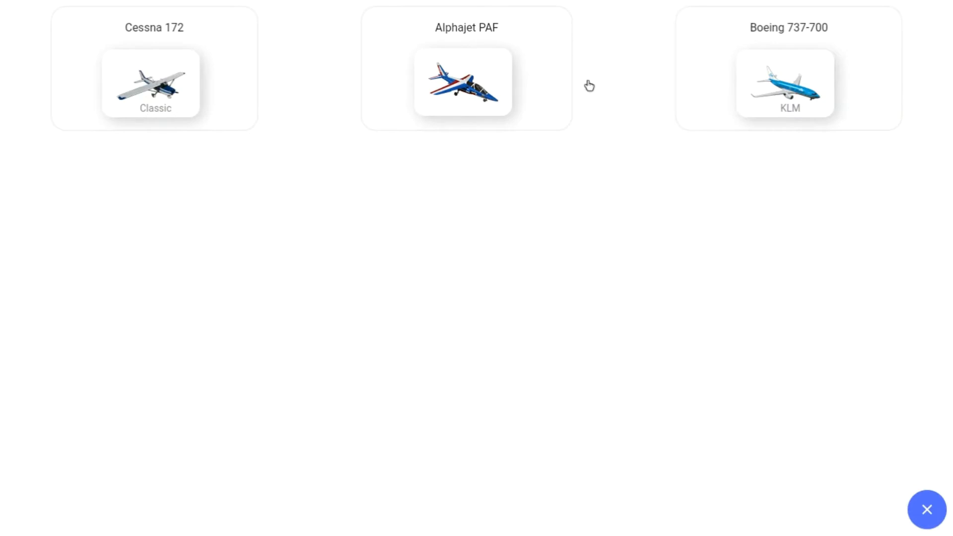
{"action": "mouse_move", "coordinate": [808, 78]}
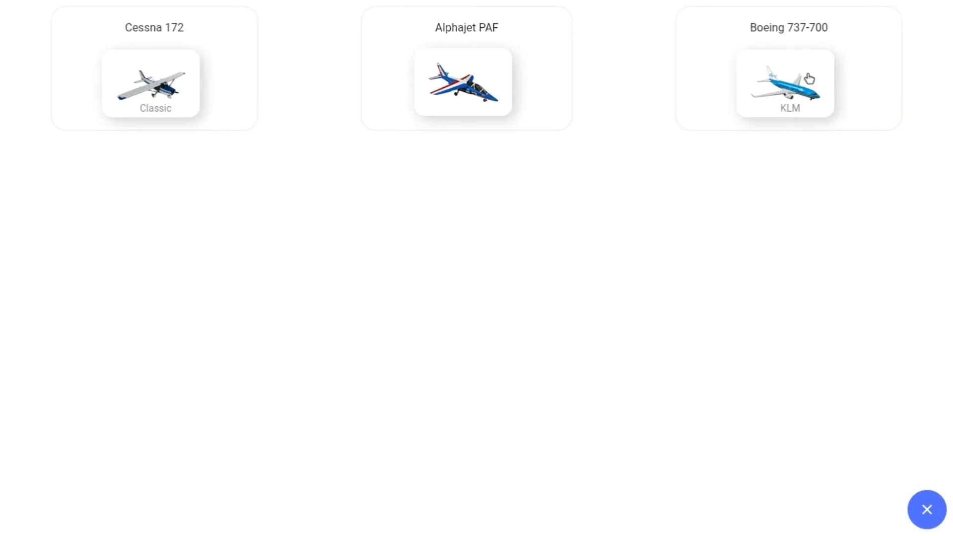
{"action": "mouse_move", "coordinate": [336, 179]}
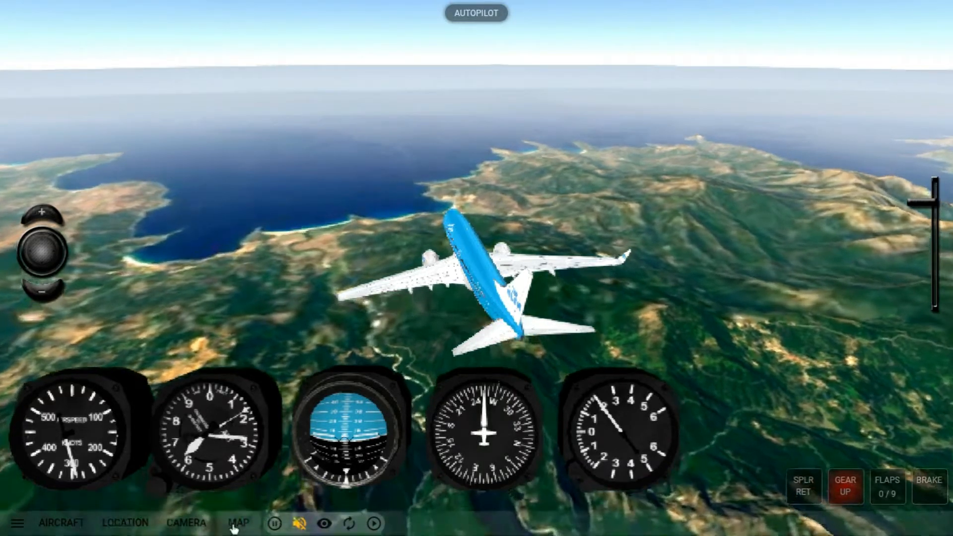
{"action": "left_click", "coordinate": [238, 523]}
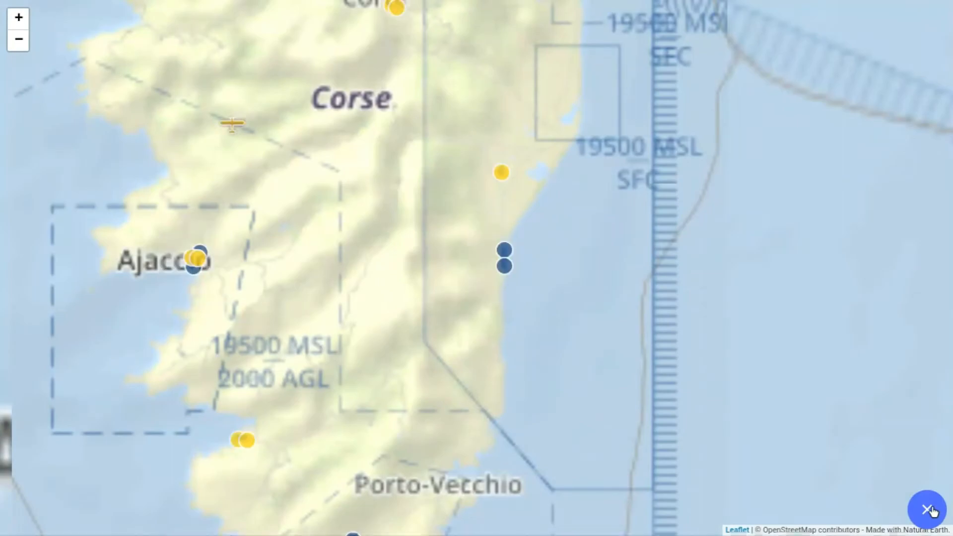
{"action": "left_click", "coordinate": [927, 509]}
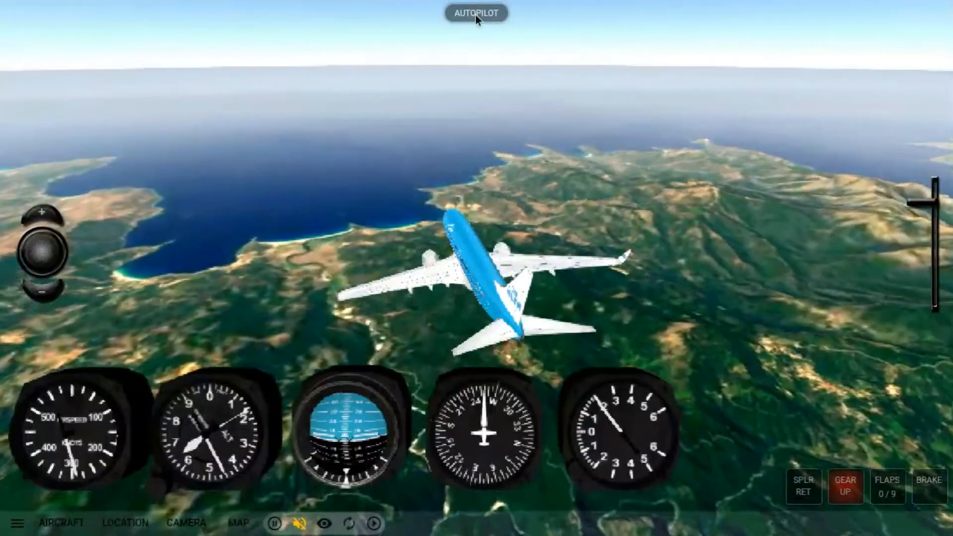
Step: Engage autopilot with targets 26,000 feet and 300 knots, then disengage it
{"action": "left_click", "coordinate": [477, 12]}
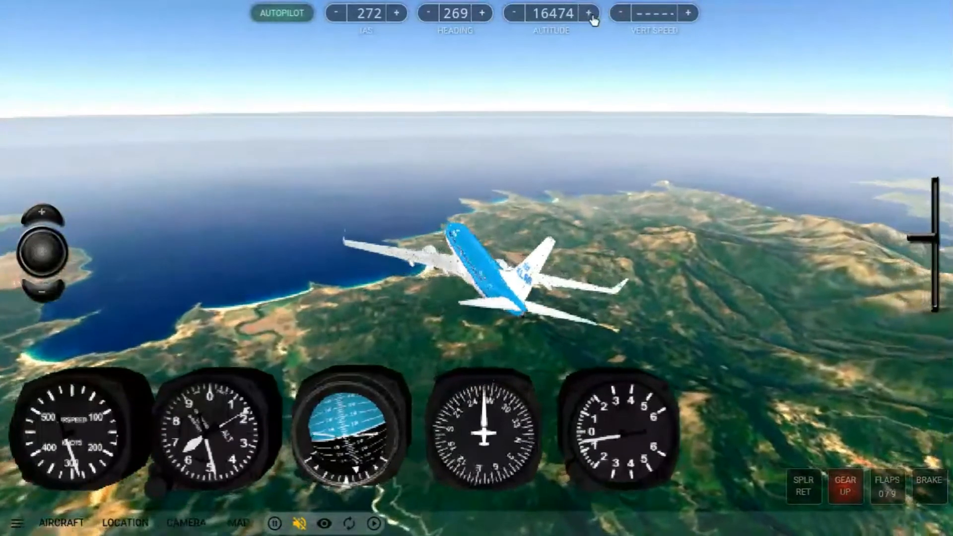
{"action": "left_click", "coordinate": [589, 13]}
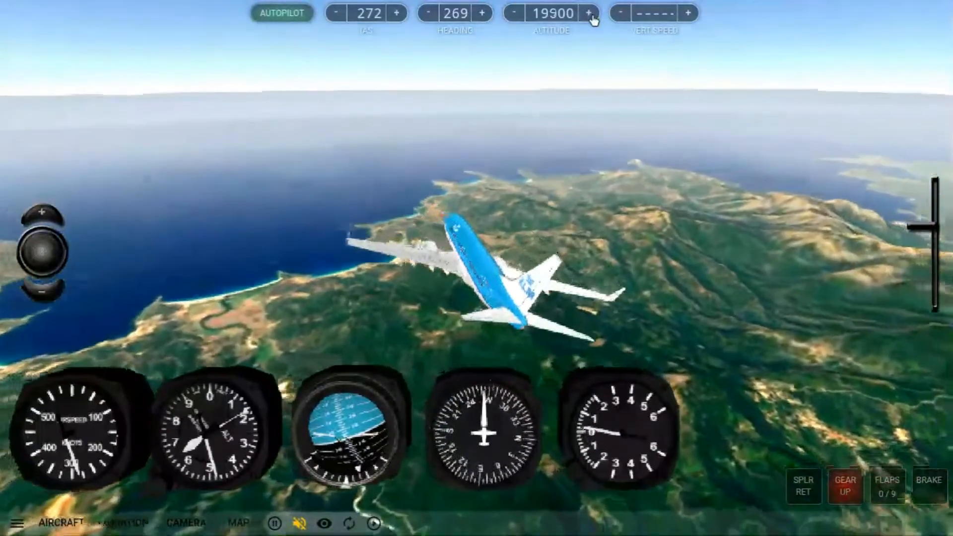
{"action": "left_click", "coordinate": [589, 13]}
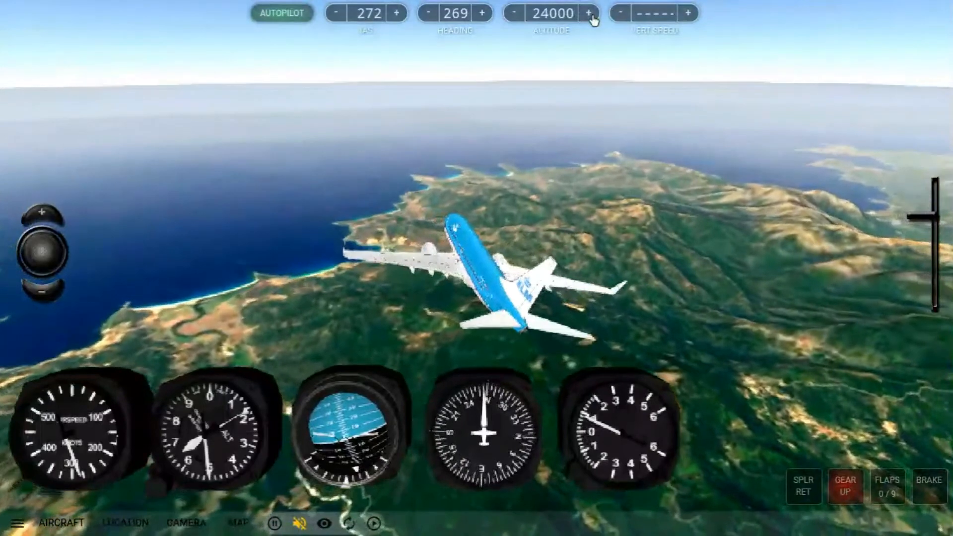
{"action": "left_click", "coordinate": [588, 13]}
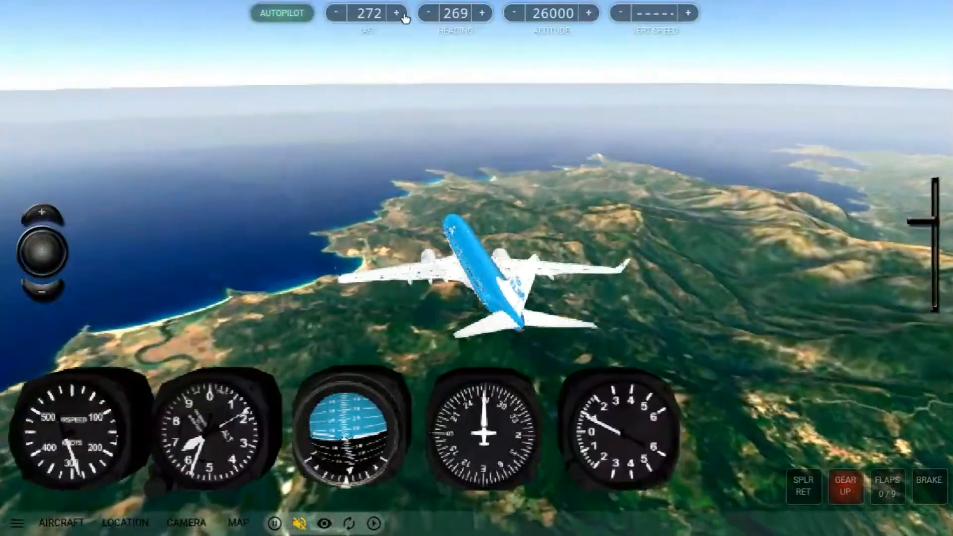
{"action": "left_click", "coordinate": [396, 13]}
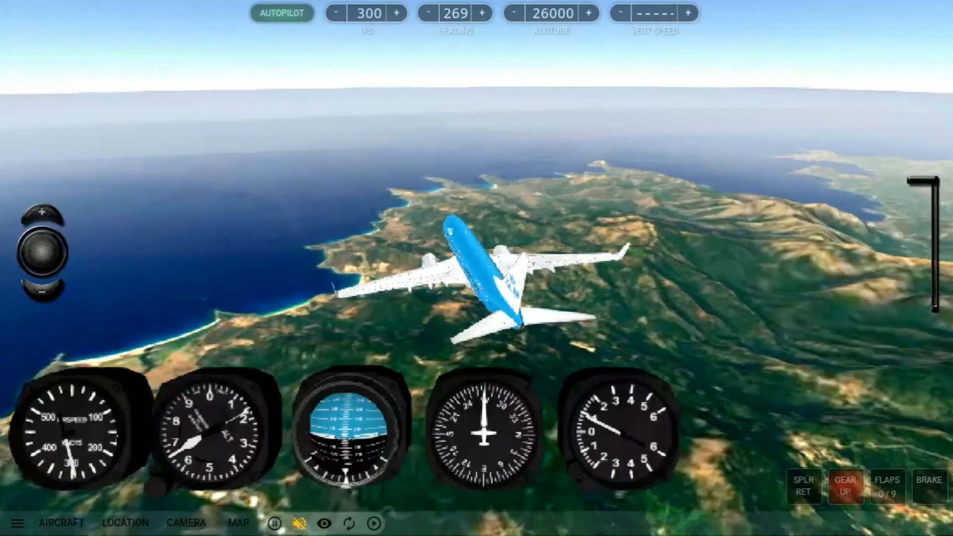
{"action": "left_click", "coordinate": [281, 13]}
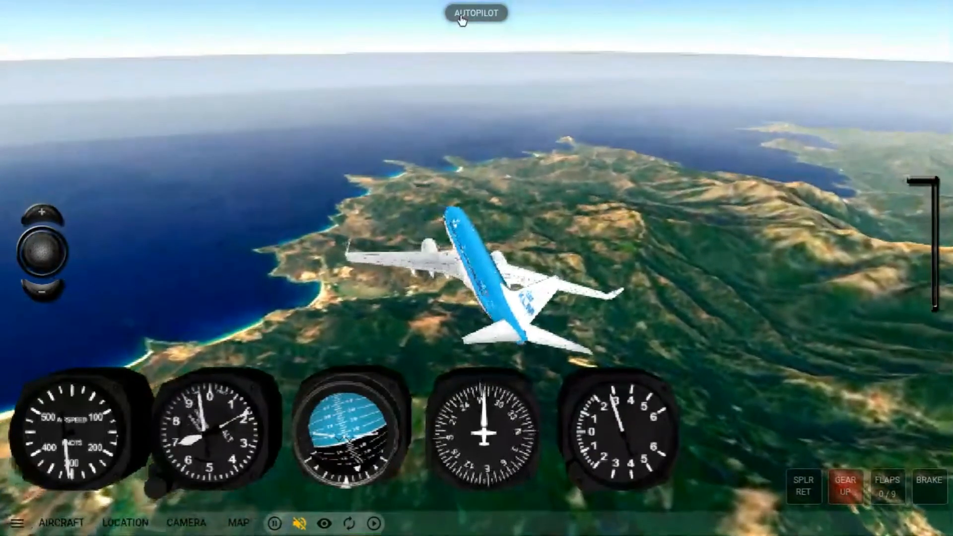
Step: Re-engage the autopilot and switch to the 737's Cockpit cam view
{"action": "left_click", "coordinate": [477, 13]}
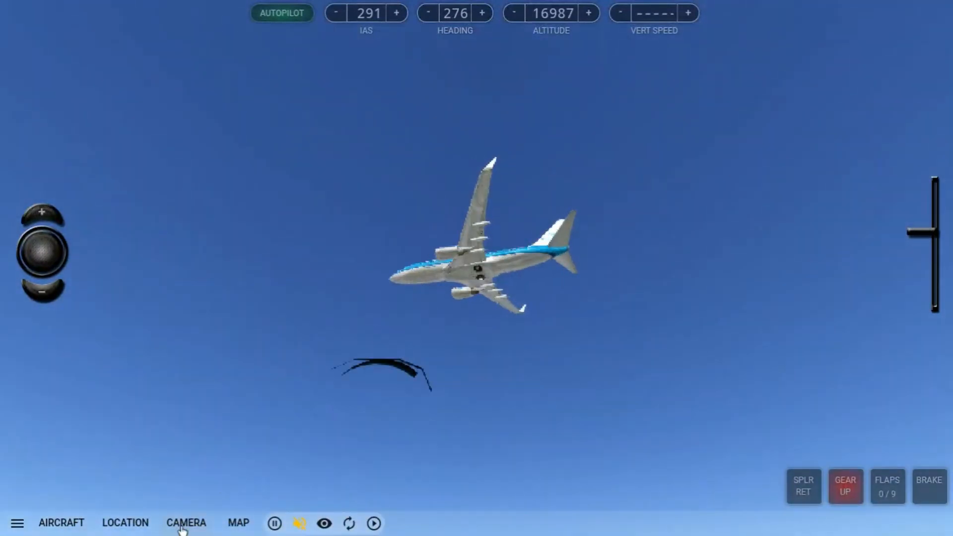
{"action": "left_click", "coordinate": [186, 523]}
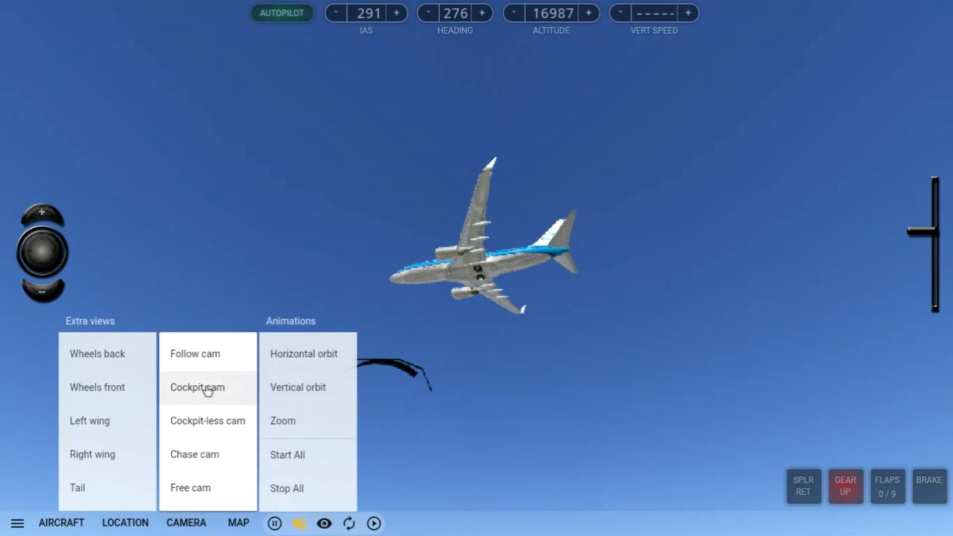
{"action": "left_click", "coordinate": [197, 387]}
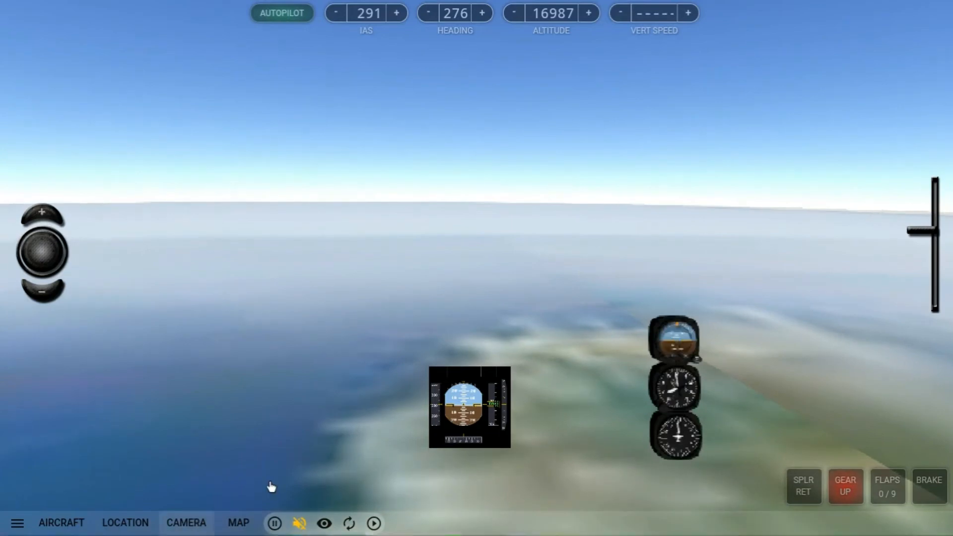
{"action": "left_click", "coordinate": [186, 523]}
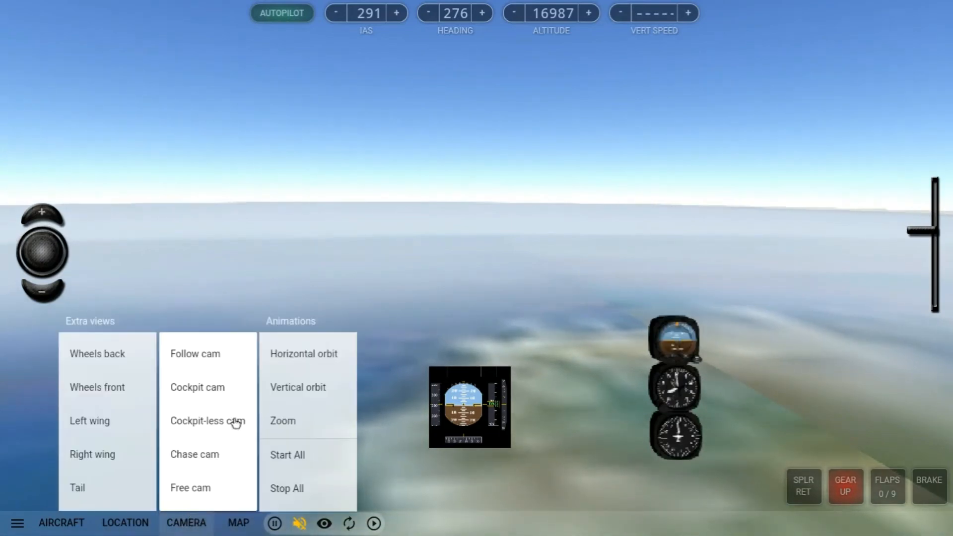